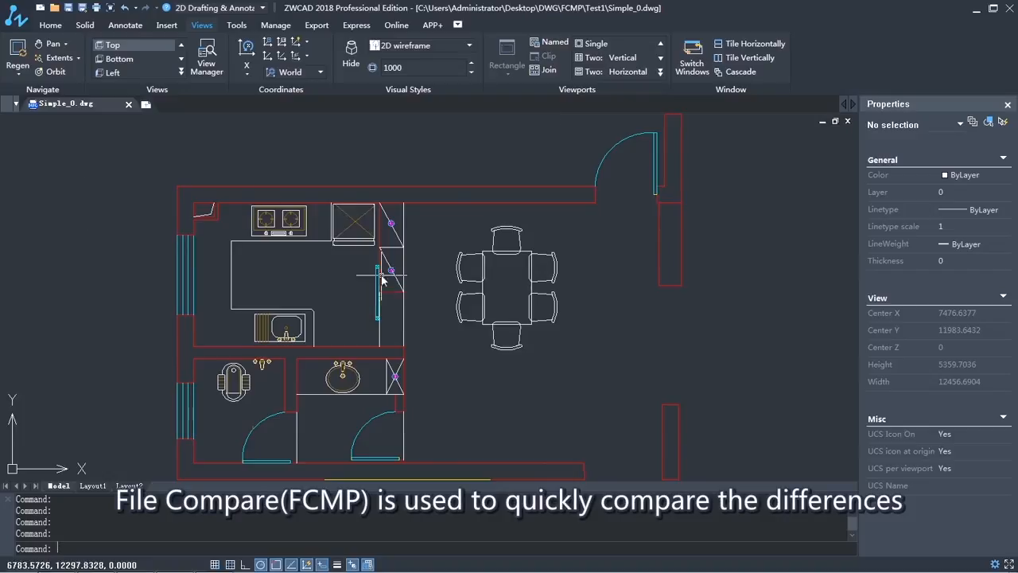
mouse_move(537, 312)
text(HATCH)
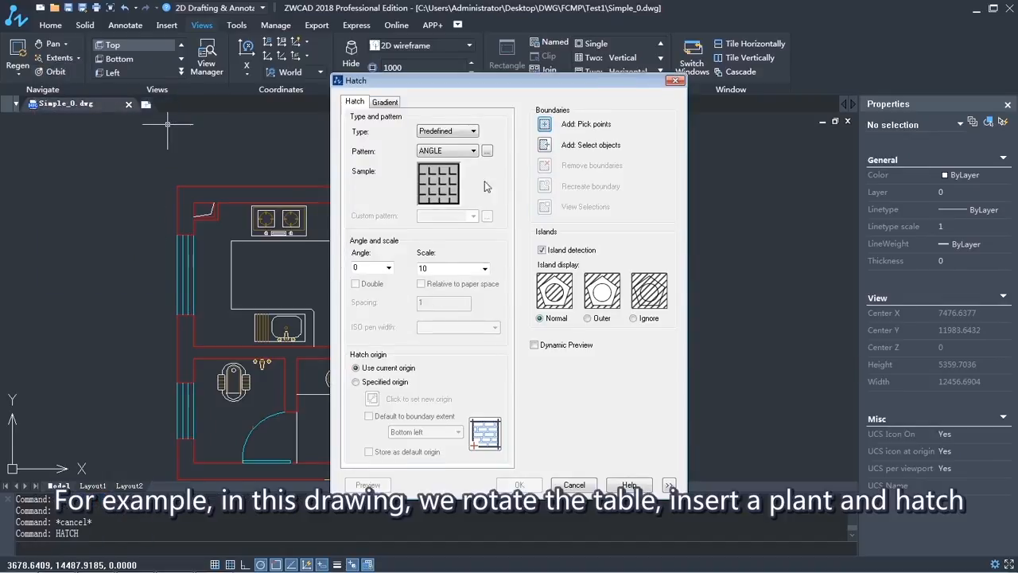
- Hatch the bathroom floor and save the edited plan as Simple_1.dwg
click(539, 124)
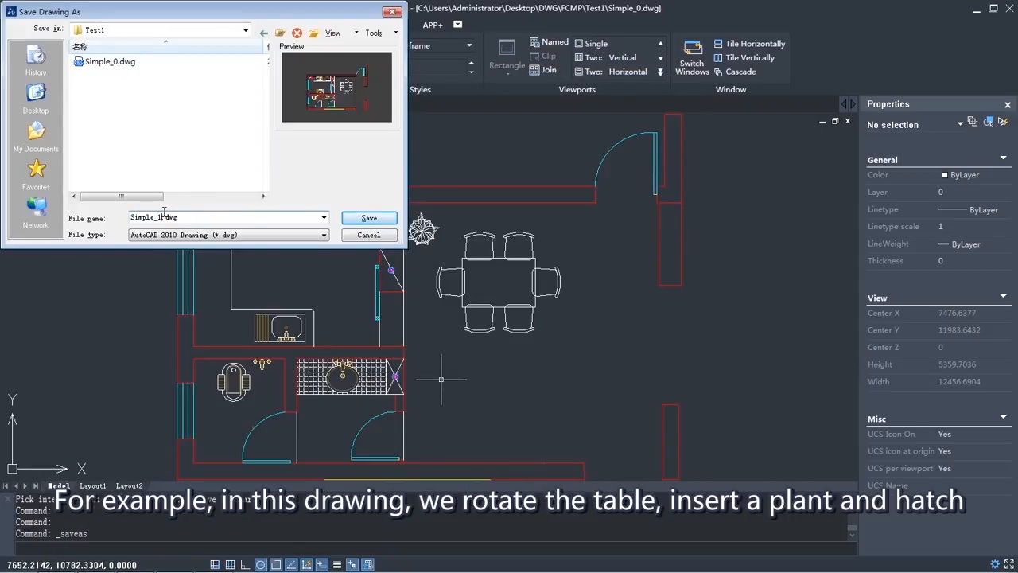
click(369, 216)
text(FCMP)
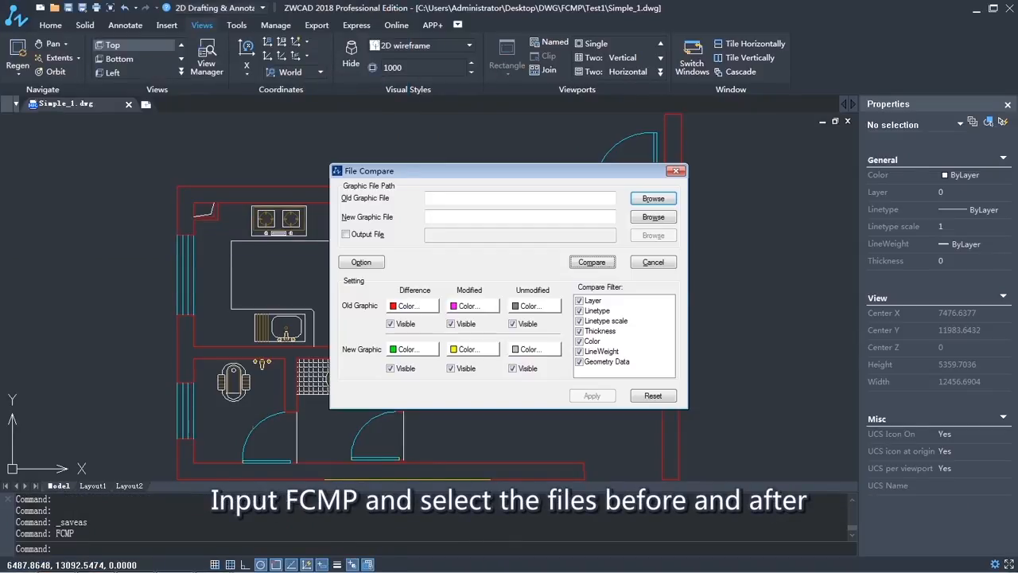
- Compare Simple_0.dwg (old) with Simple_1.dwg (new) via FCMP, writing results to an output file
click(652, 197)
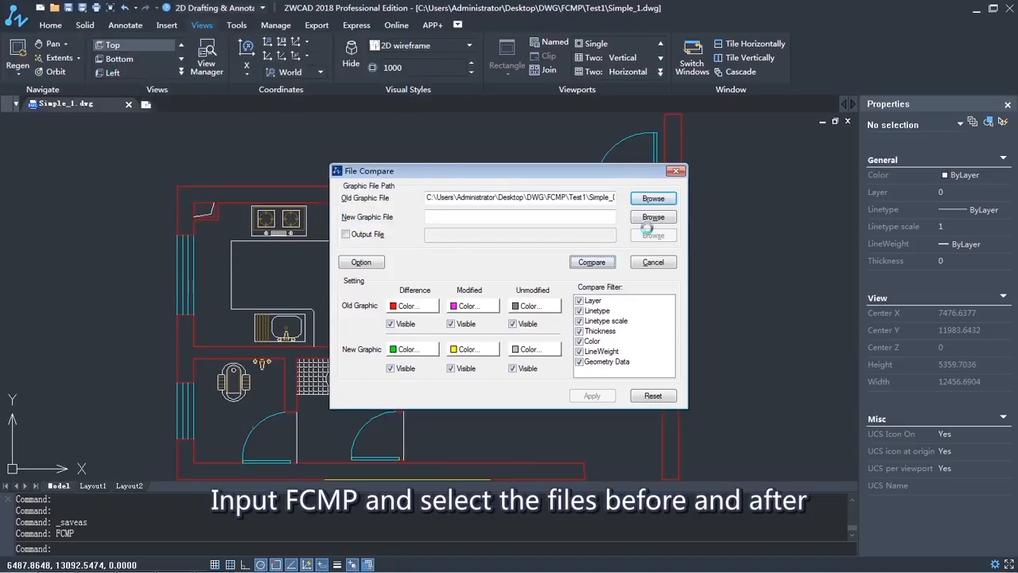
click(653, 216)
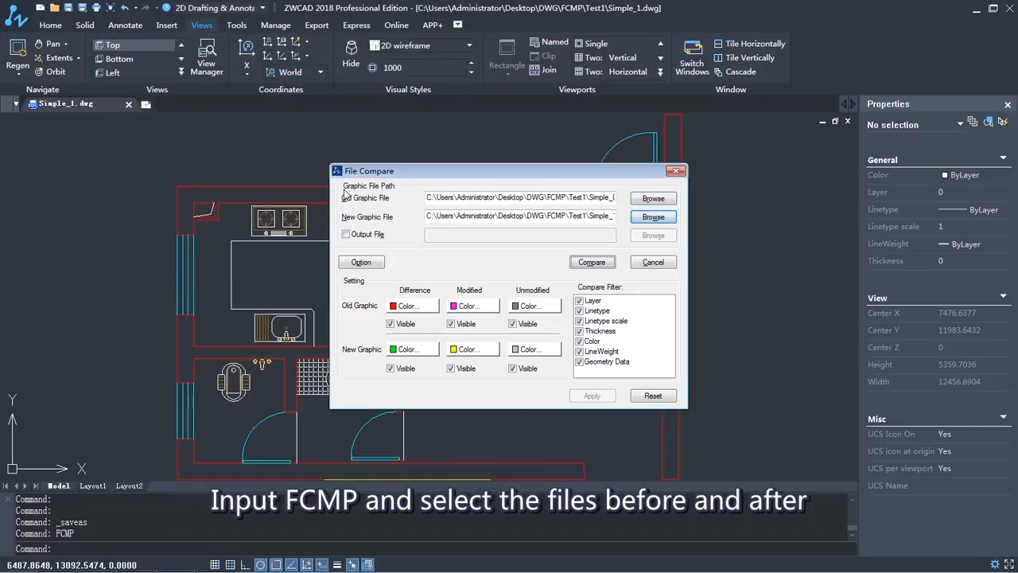
click(652, 236)
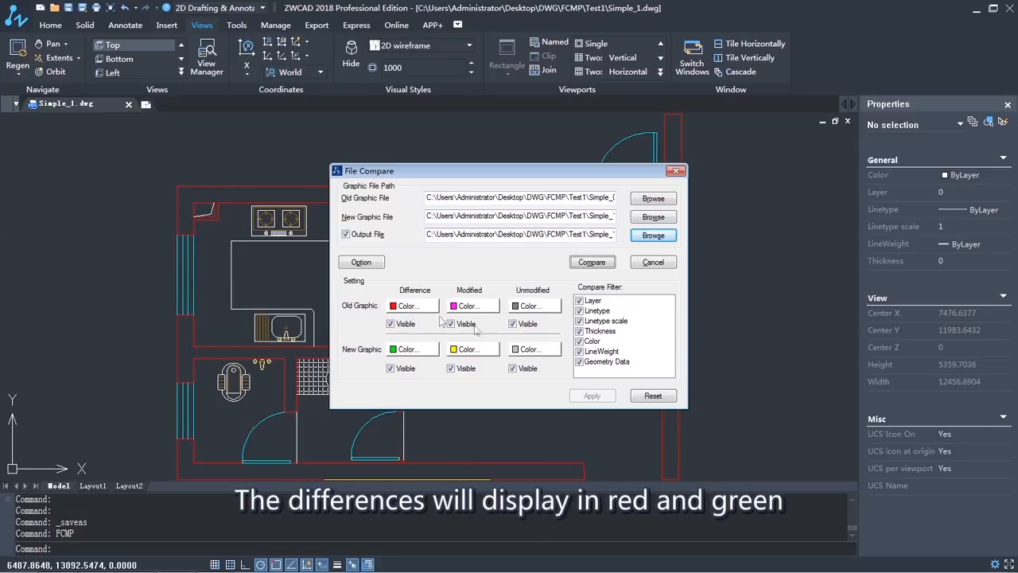
mouse_move(607, 351)
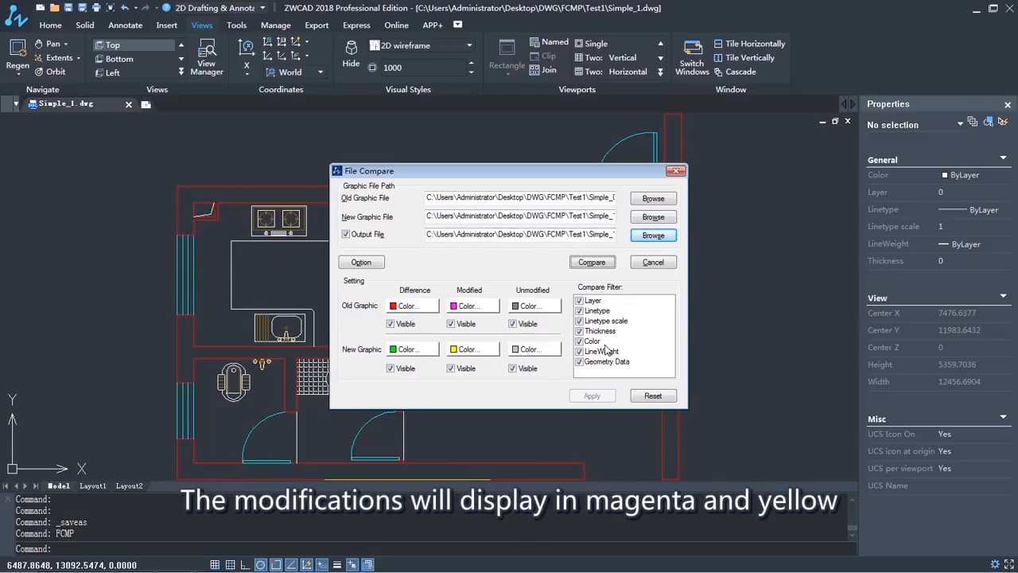
click(592, 261)
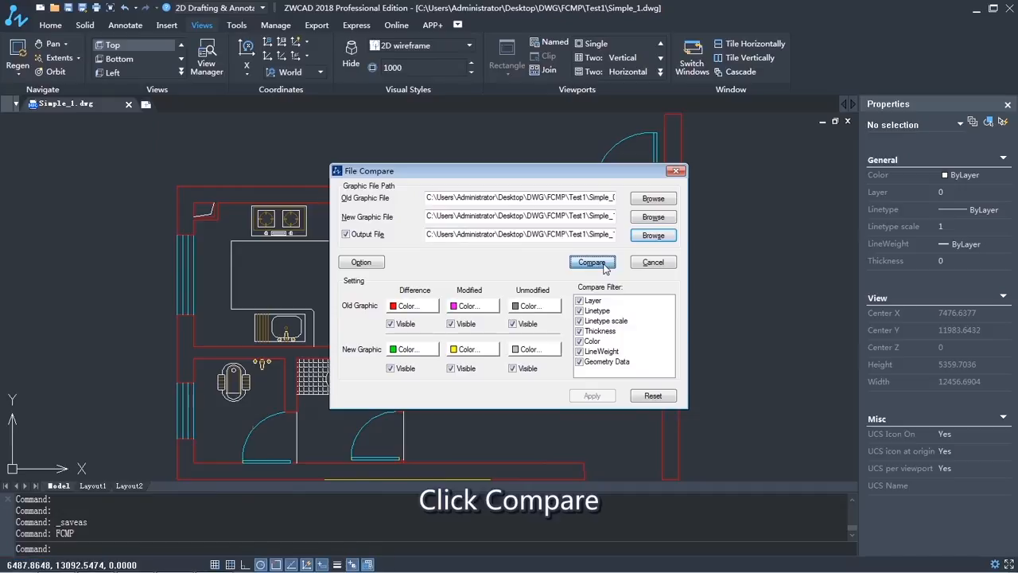
click(591, 263)
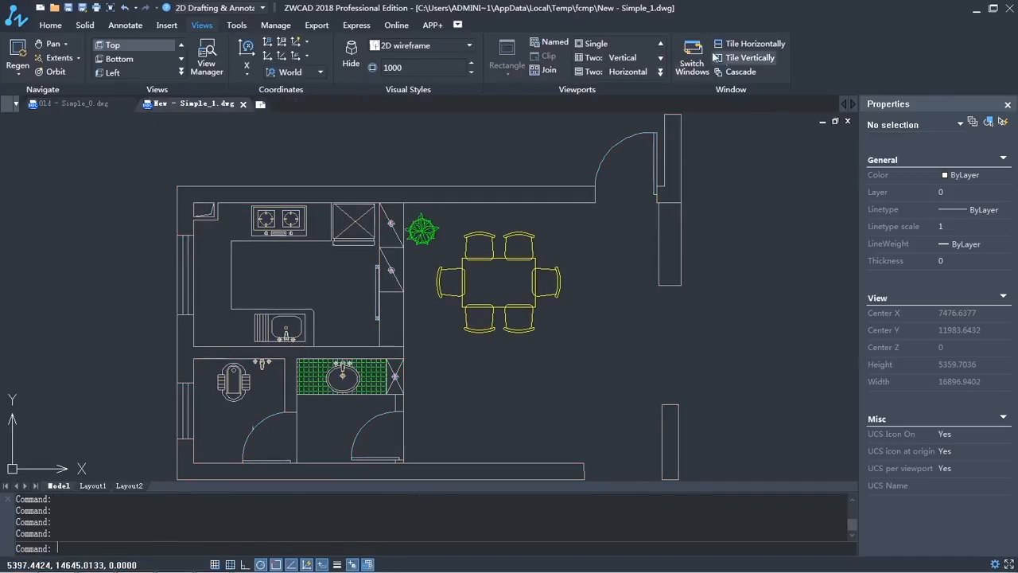
- Tile the old and new comparison drawings vertically side by side
click(748, 58)
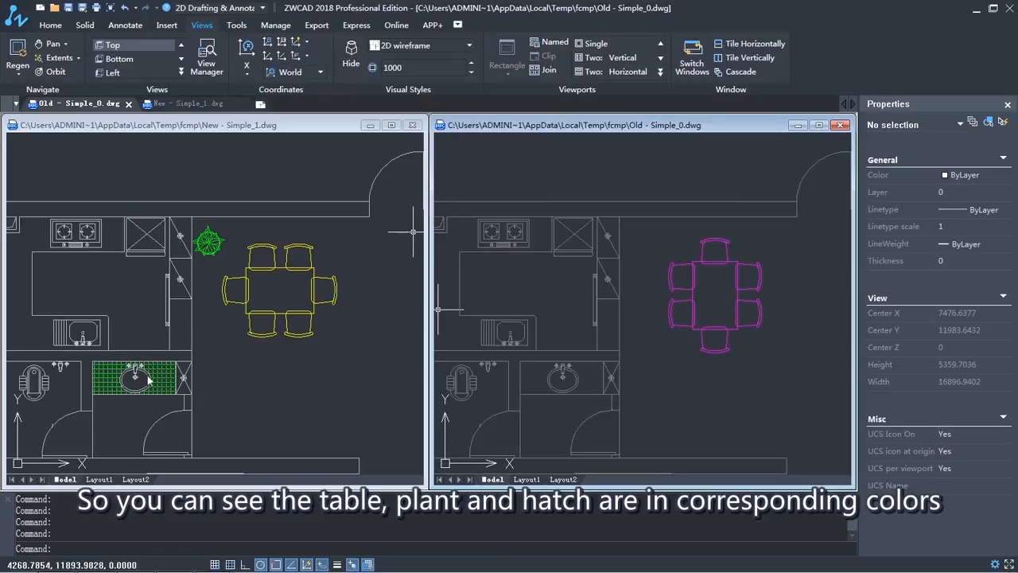
mouse_move(149, 76)
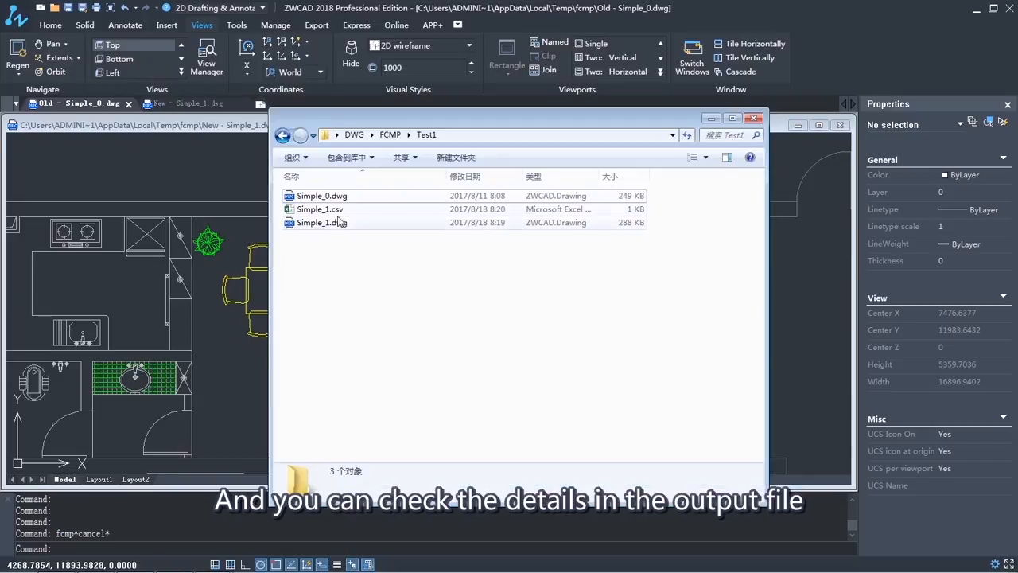
- View Simple_1.csv in Excel, inspecting the new INSERT and HATCH rows and the modified INSERT row
click(321, 208)
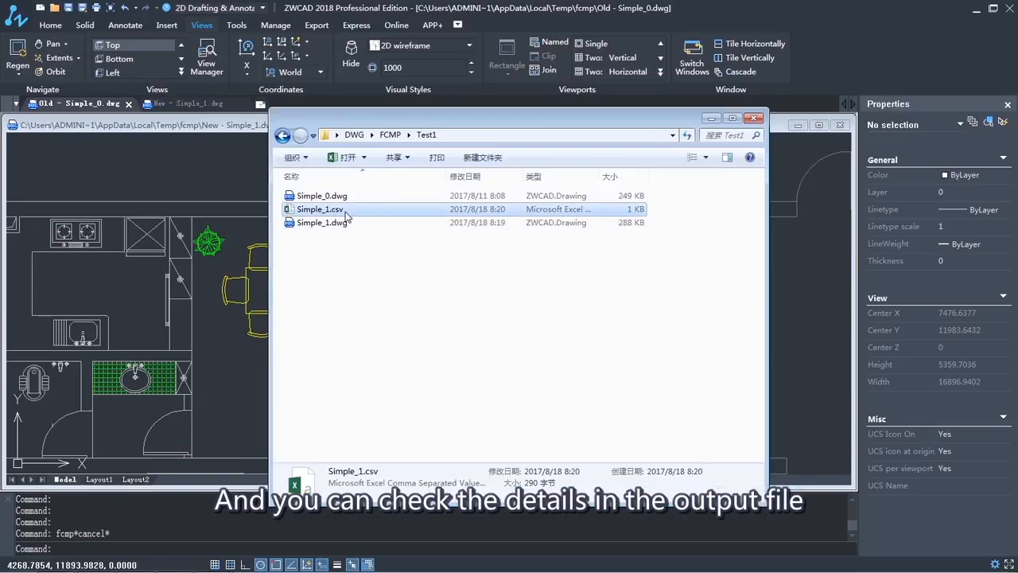
double_click(318, 208)
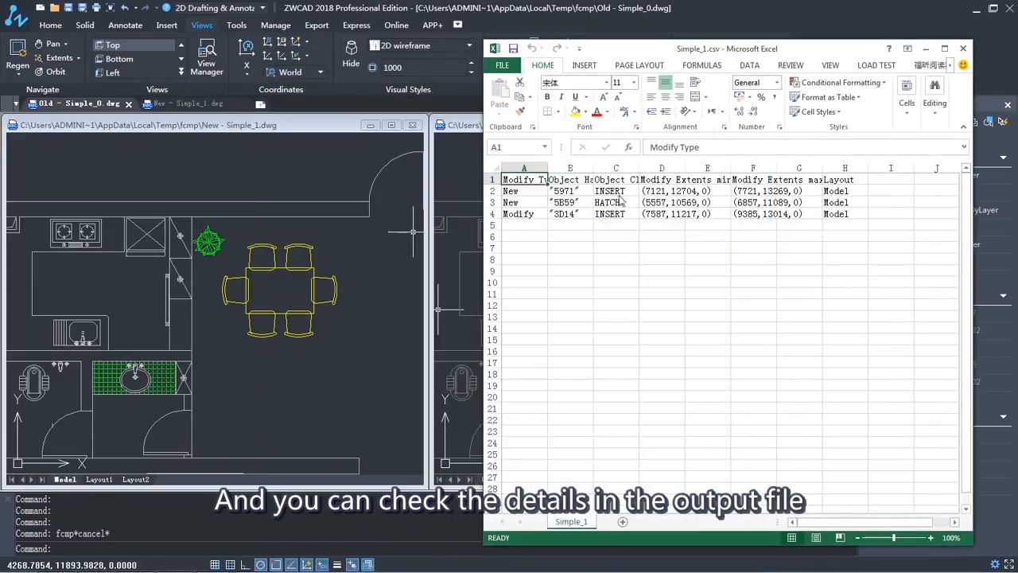
click(569, 213)
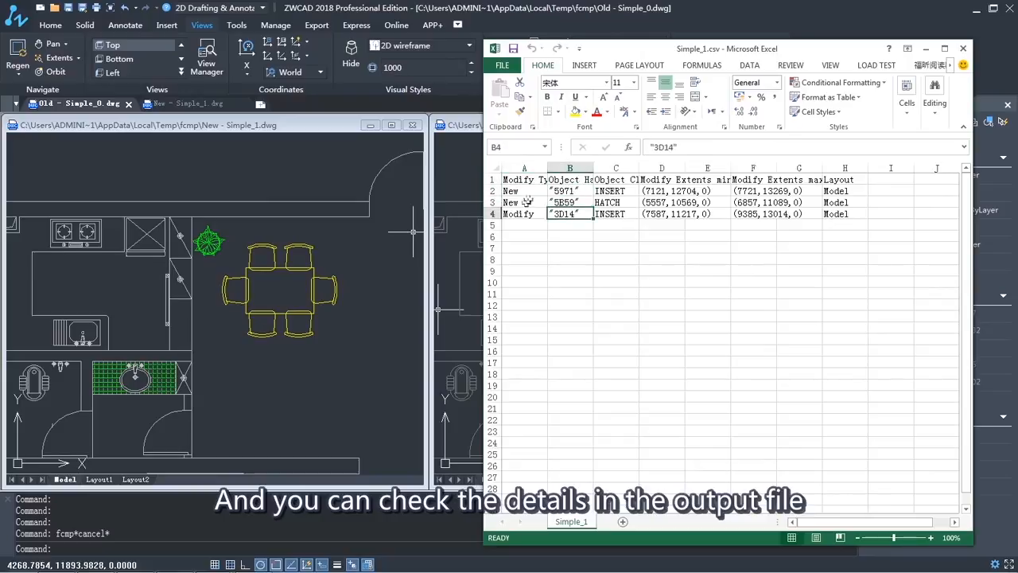
click(523, 213)
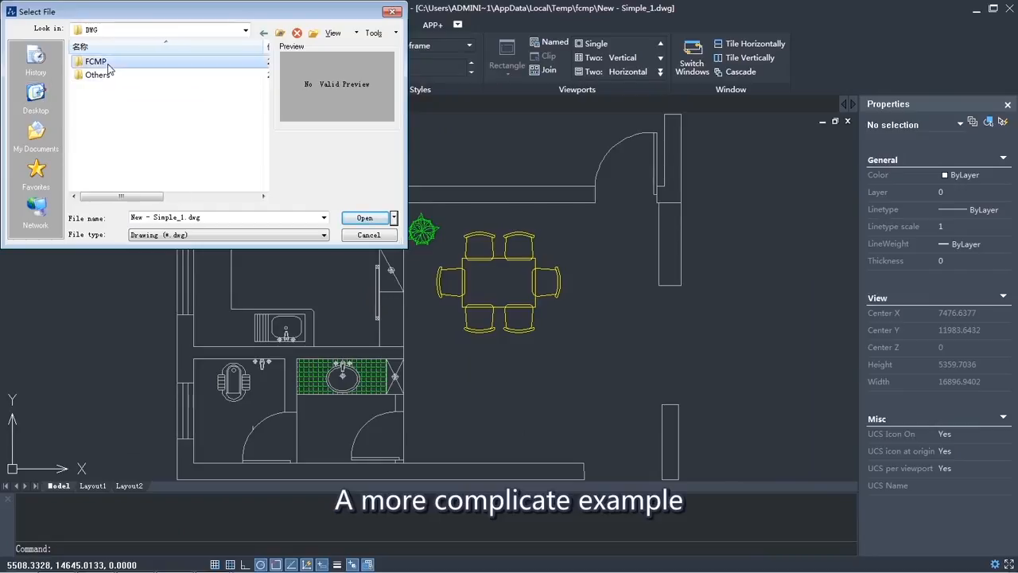
- Load the apartment plans Simple_2.dwg and Simple_3.dwg from the FCMP\Test2 folder
click(364, 216)
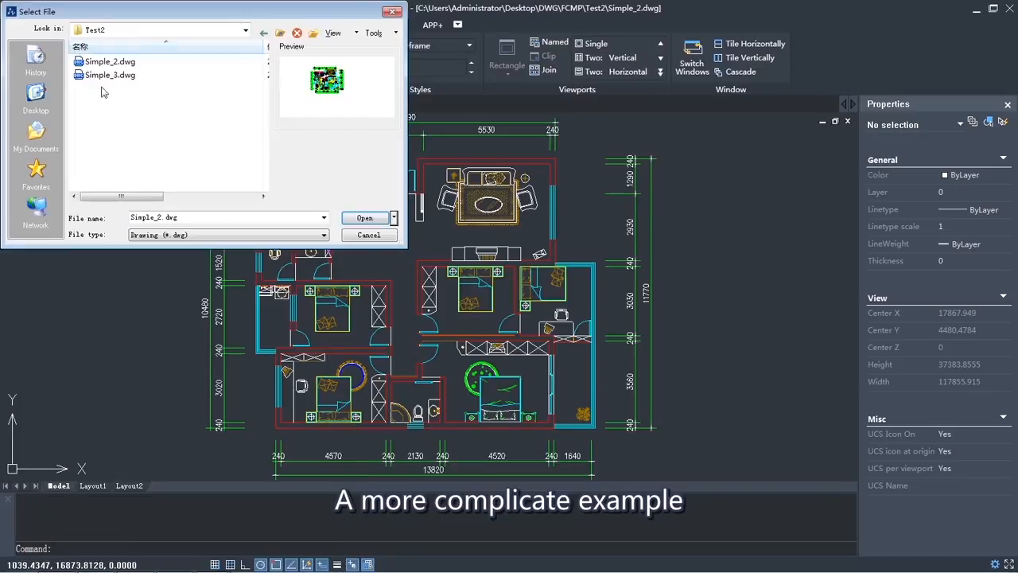
click(364, 217)
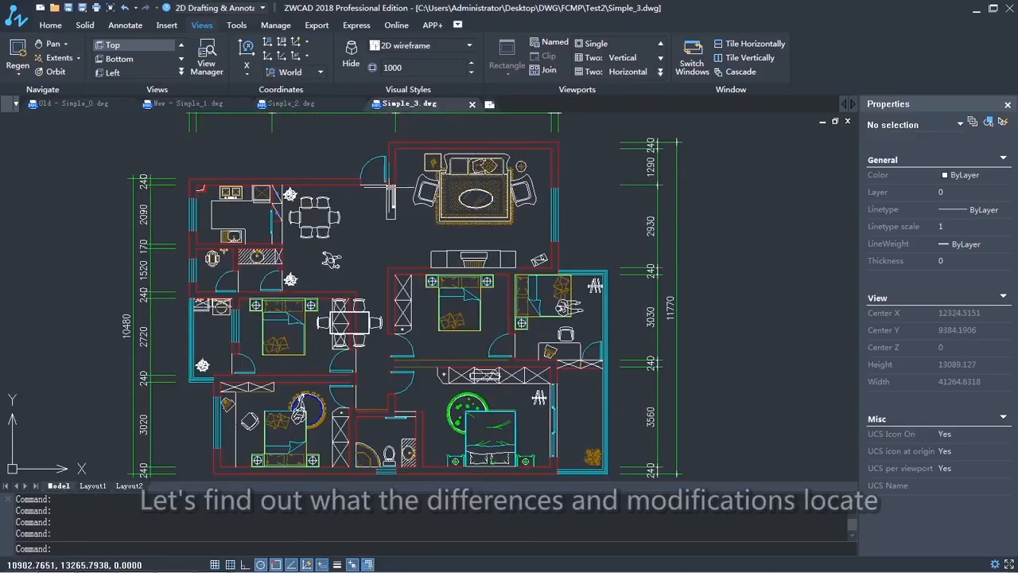
click(67, 103)
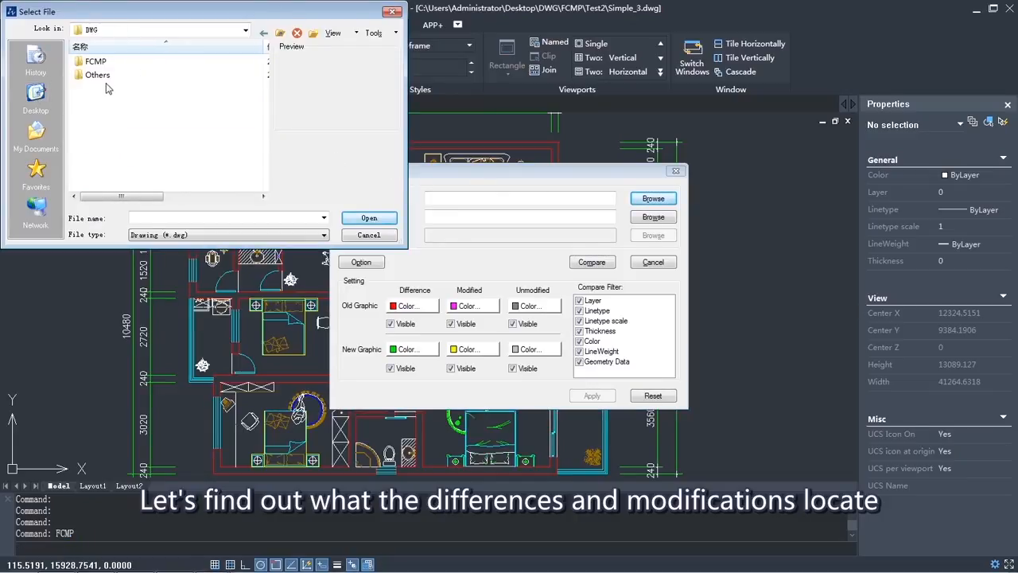
- Compare Simple_2.dwg (old) with Simple_3.dwg (new) from Test2 via FCMP
double_click(96, 60)
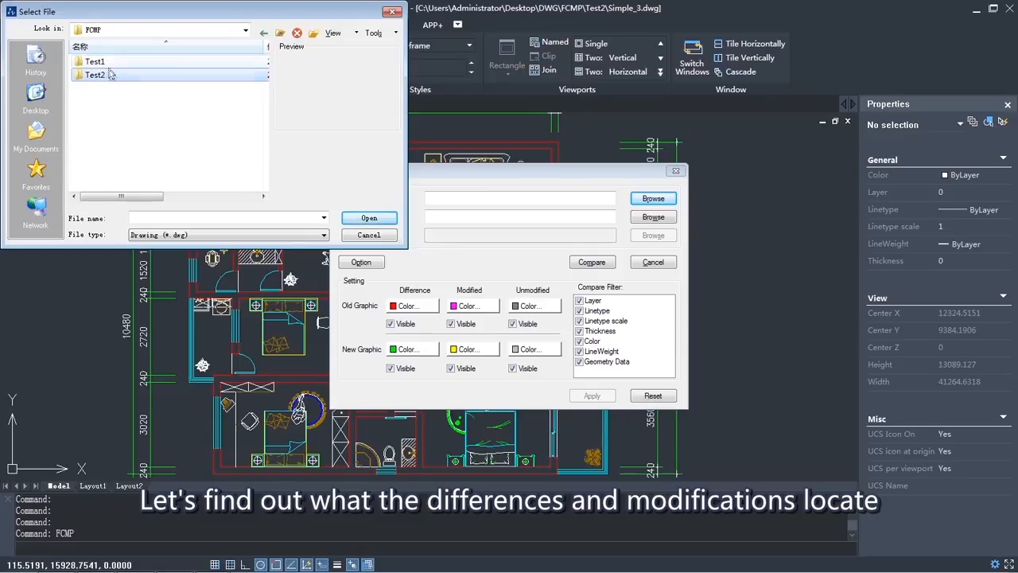
click(370, 216)
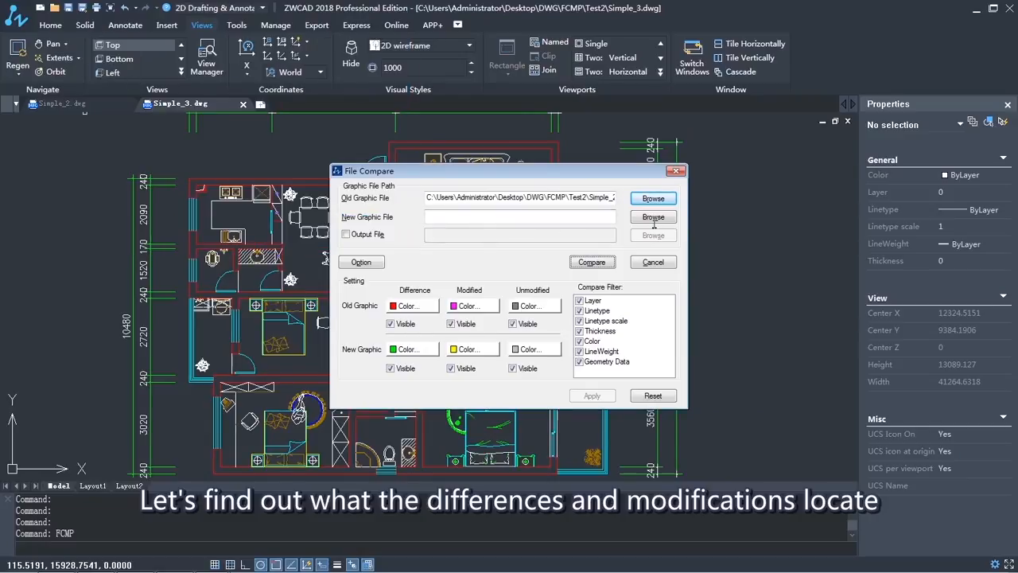
click(653, 216)
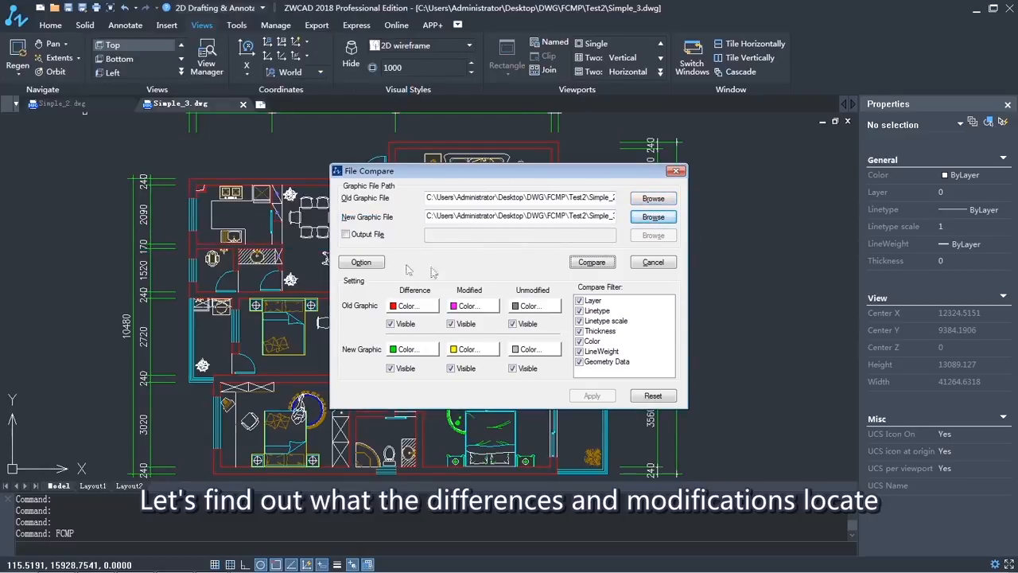
click(652, 261)
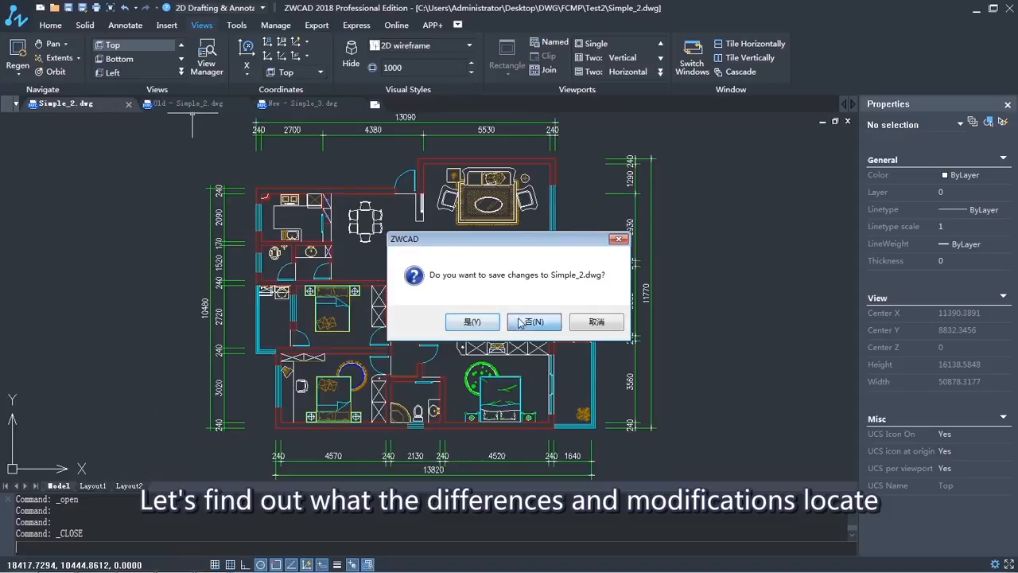
- Discard changes to Simple_2.dwg and show both apartment plans at full extents side by side
click(534, 322)
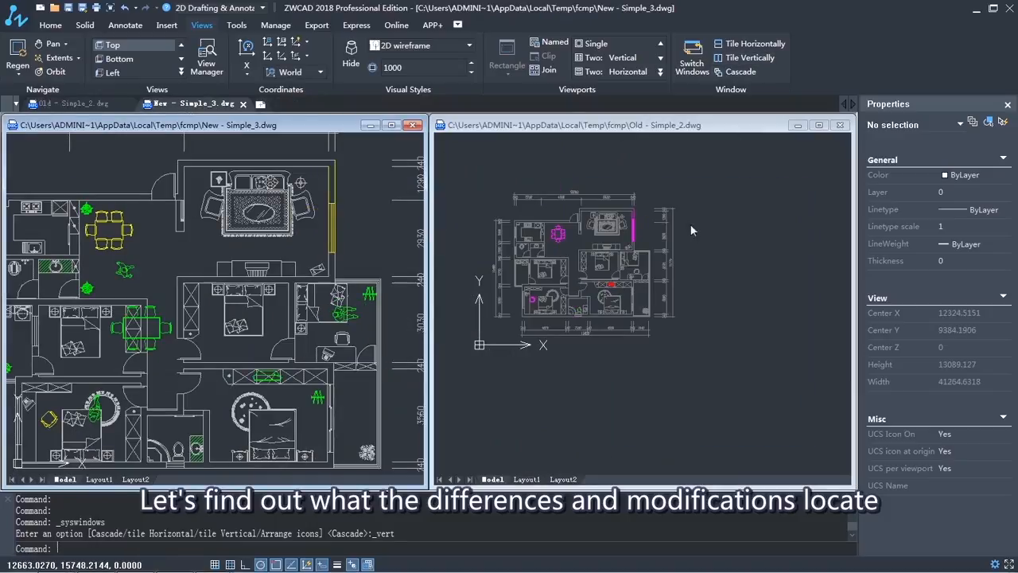
click(593, 272)
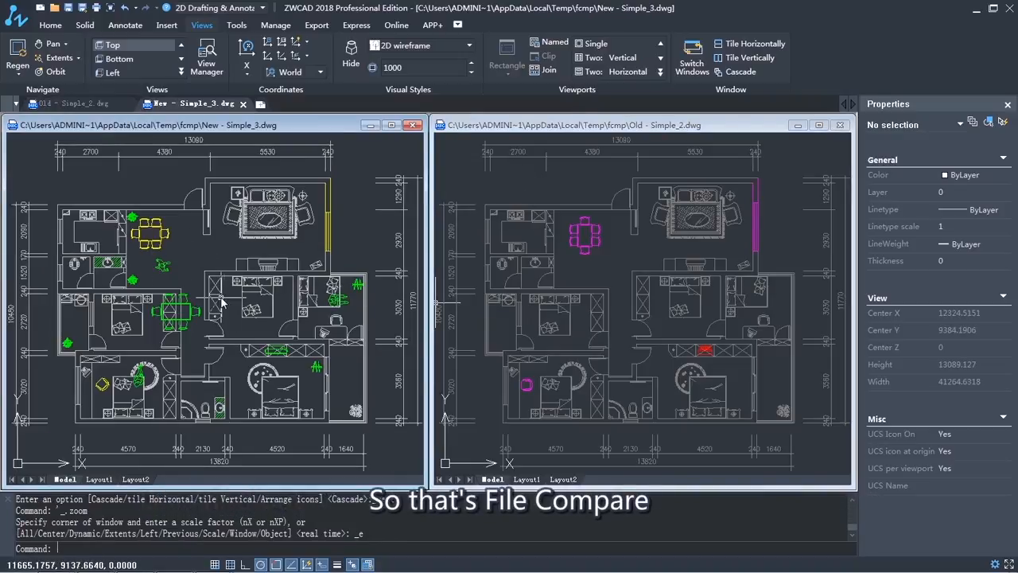
mouse_move(573, 306)
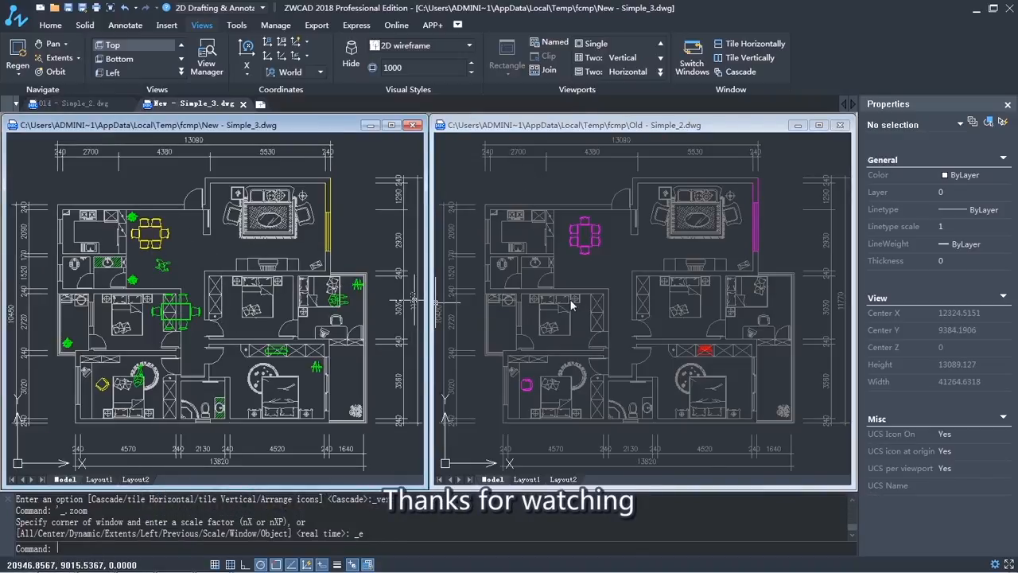